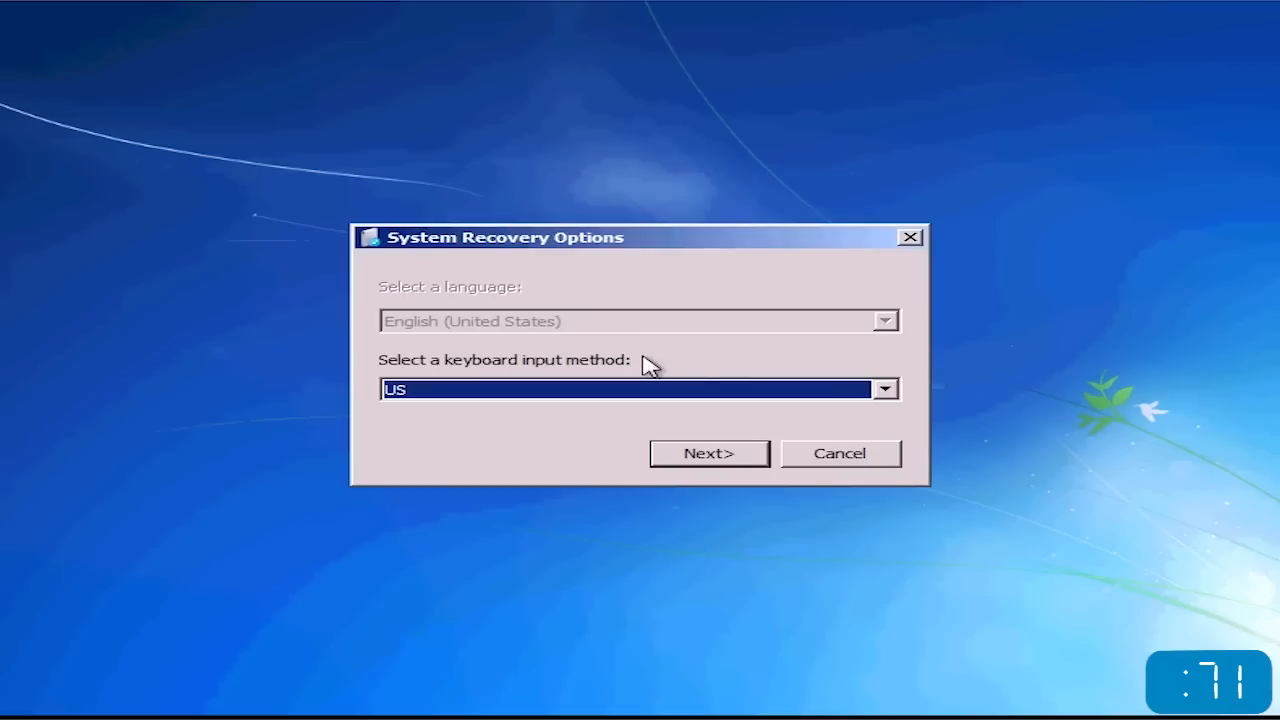
{"action": "mouse_move", "coordinate": [888, 384]}
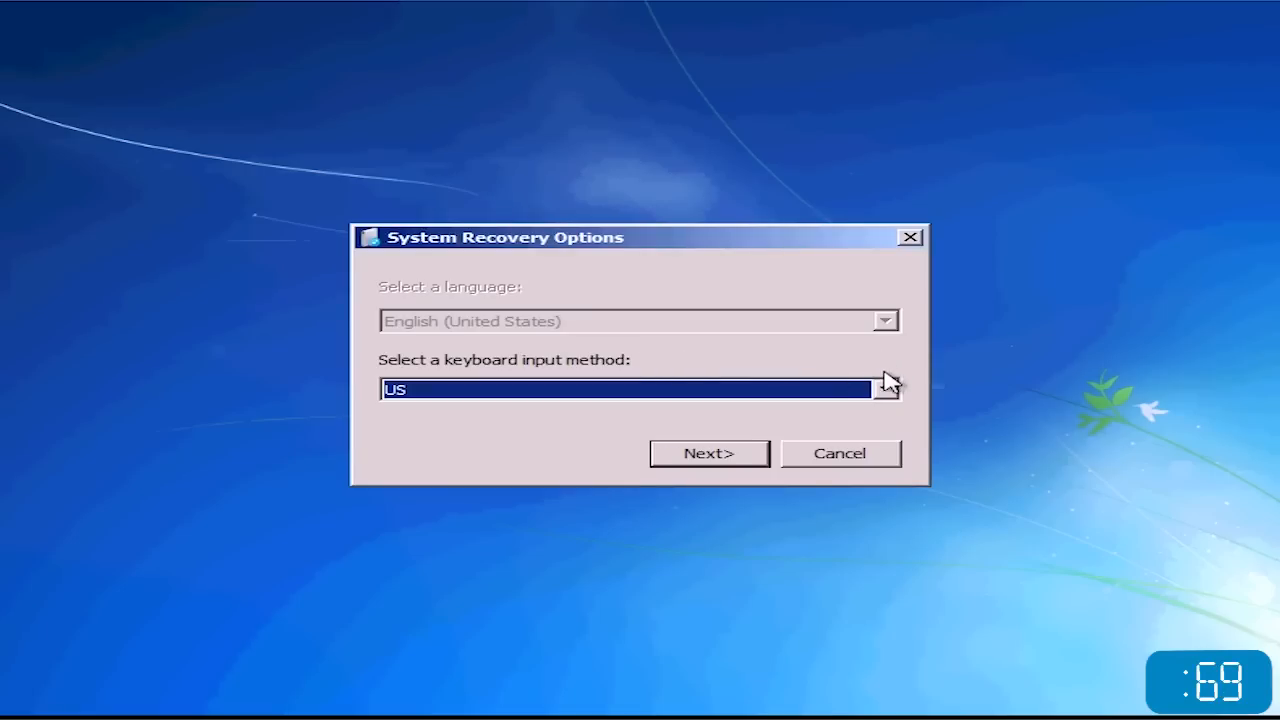
{"action": "mouse_move", "coordinate": [710, 453]}
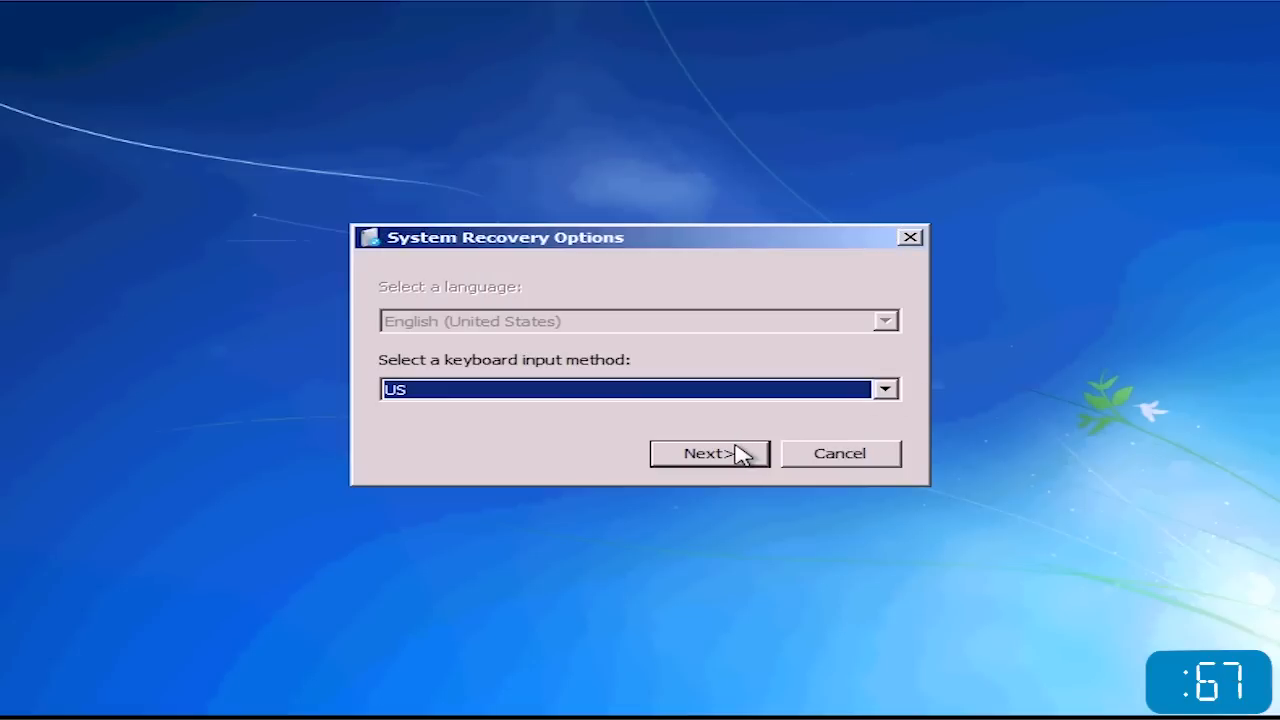
Step: Accept the US keyboard input method and continue to the logon prompt
{"action": "left_click", "coordinate": [709, 453]}
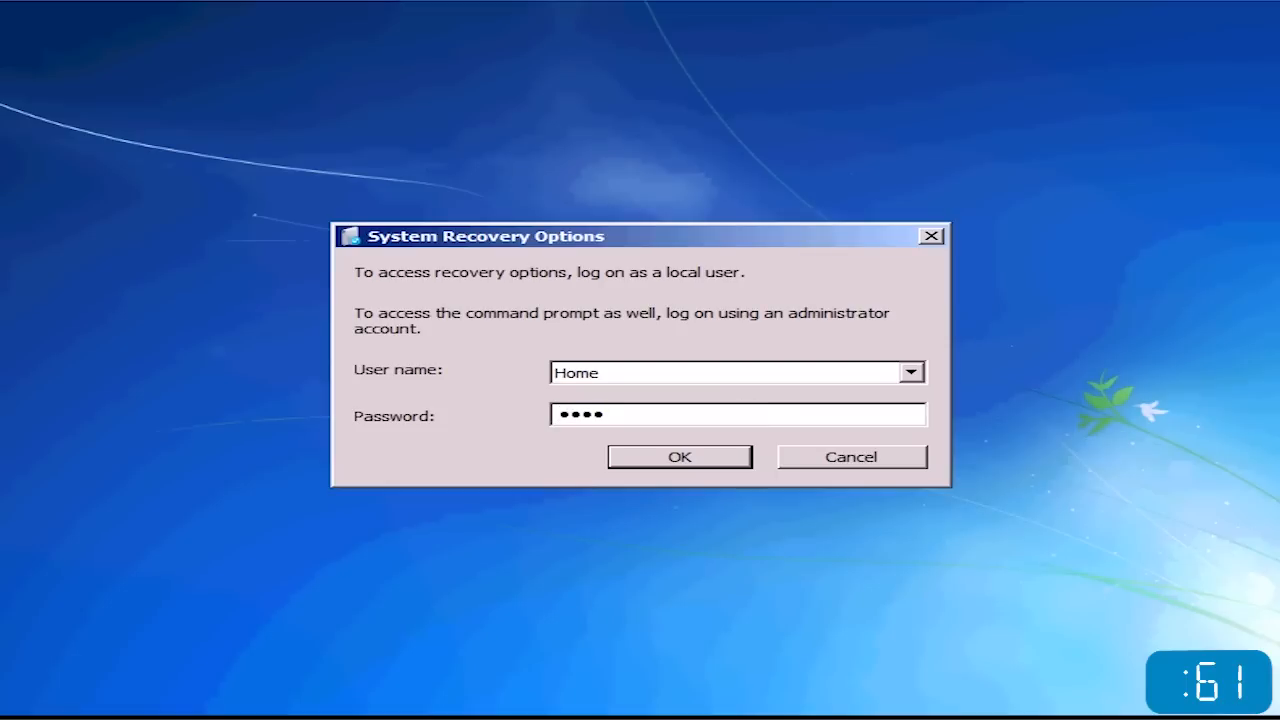
Step: Log on as the local user and choose the System Restore recovery tool
{"action": "left_click", "coordinate": [679, 456]}
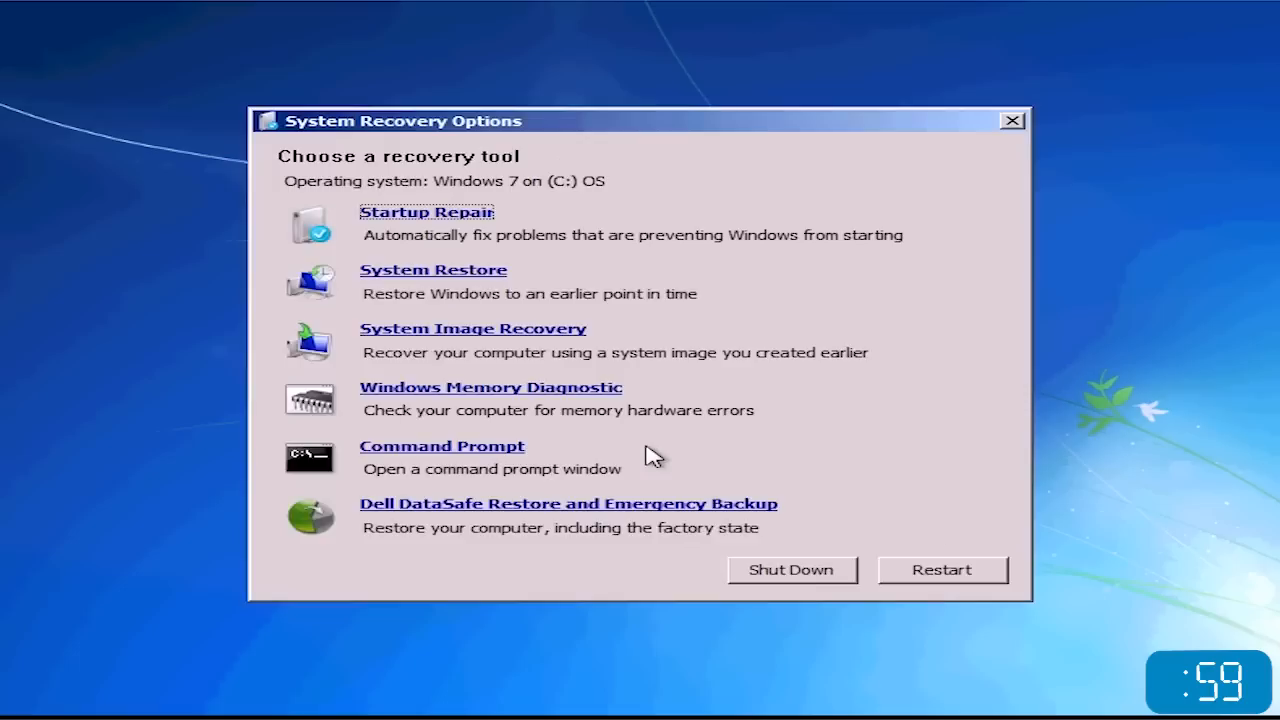
{"action": "mouse_move", "coordinate": [490, 293]}
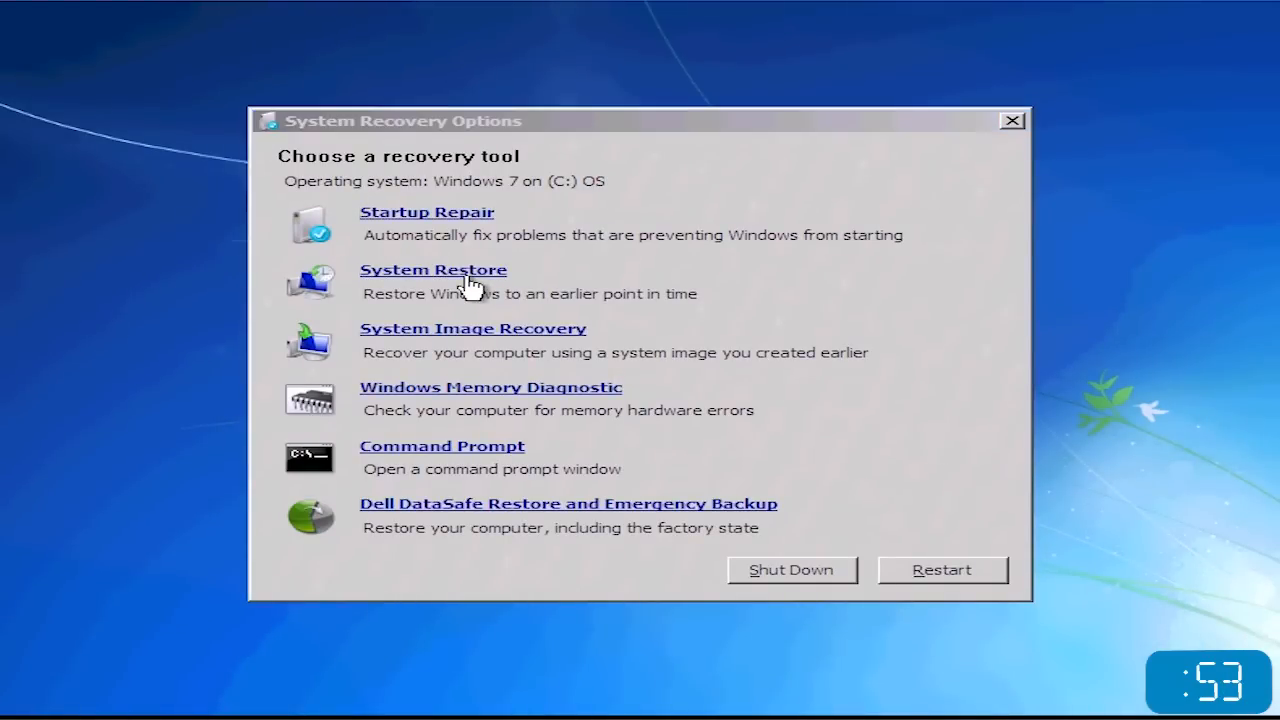
{"action": "left_click", "coordinate": [433, 269]}
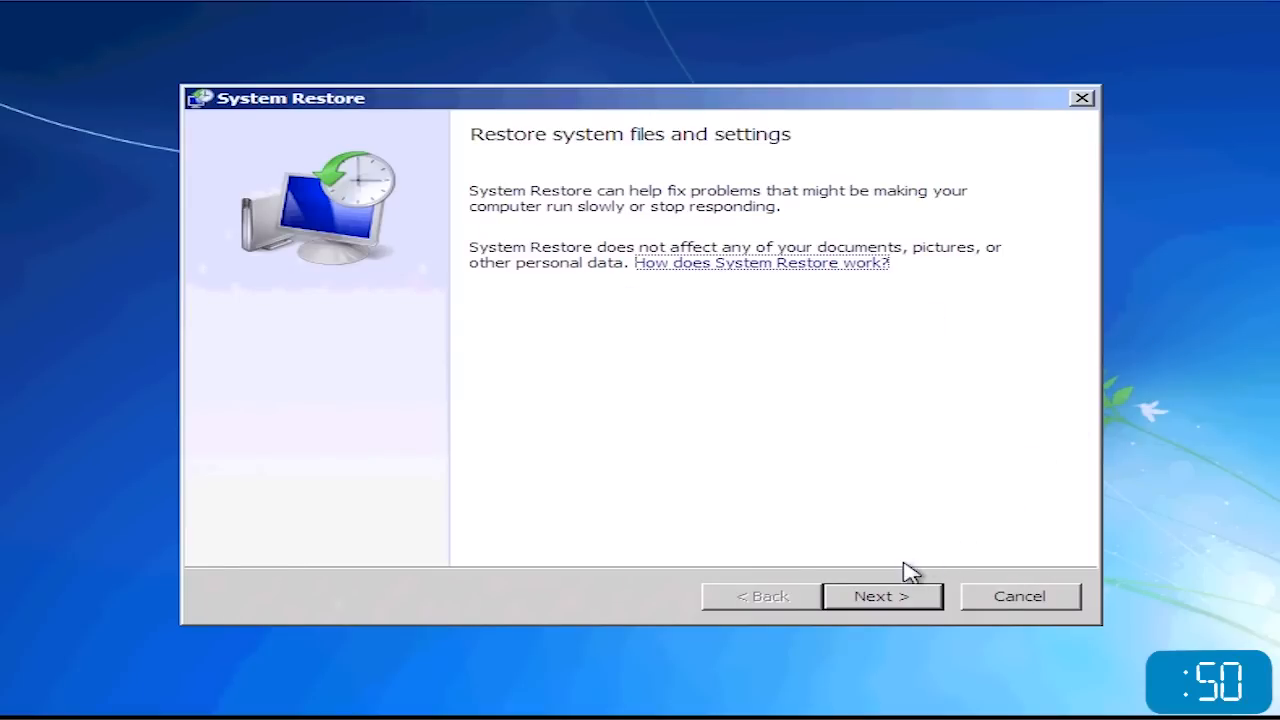
Step: Show more restore points and select the 7/19/2012 12:48:59 PM Windows Update point
{"action": "left_click", "coordinate": [881, 595]}
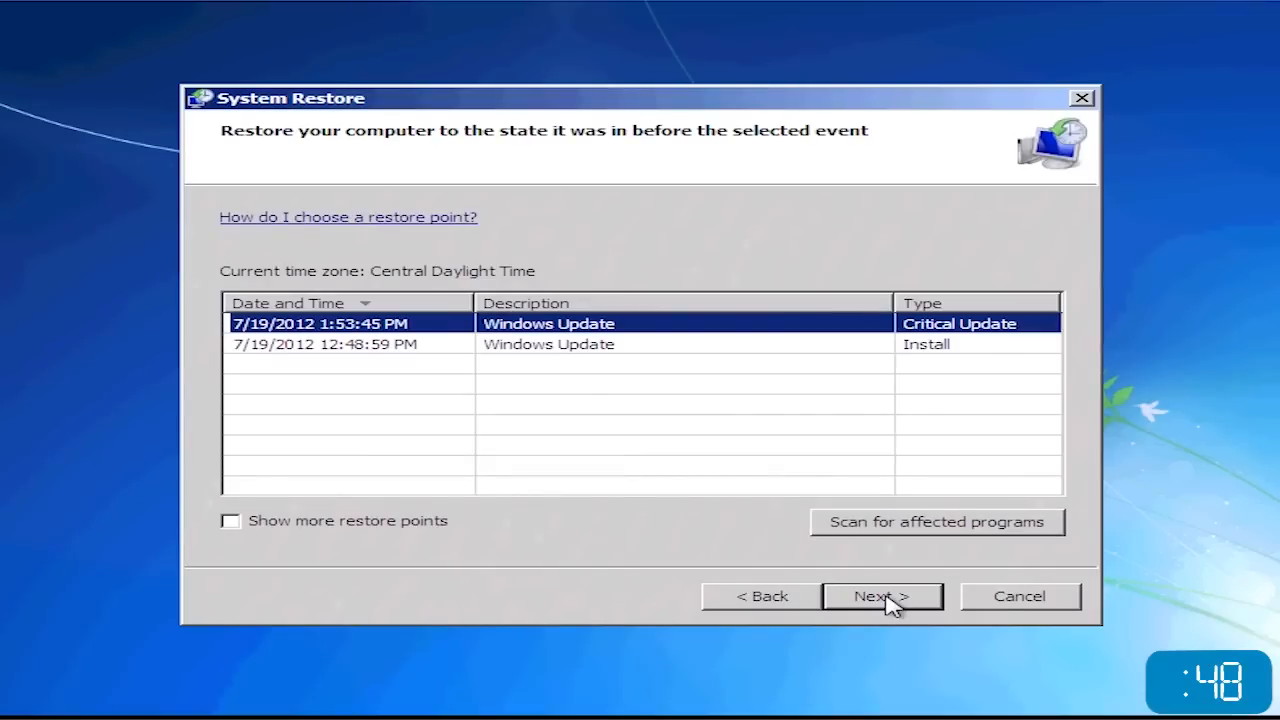
{"action": "mouse_move", "coordinate": [447, 587]}
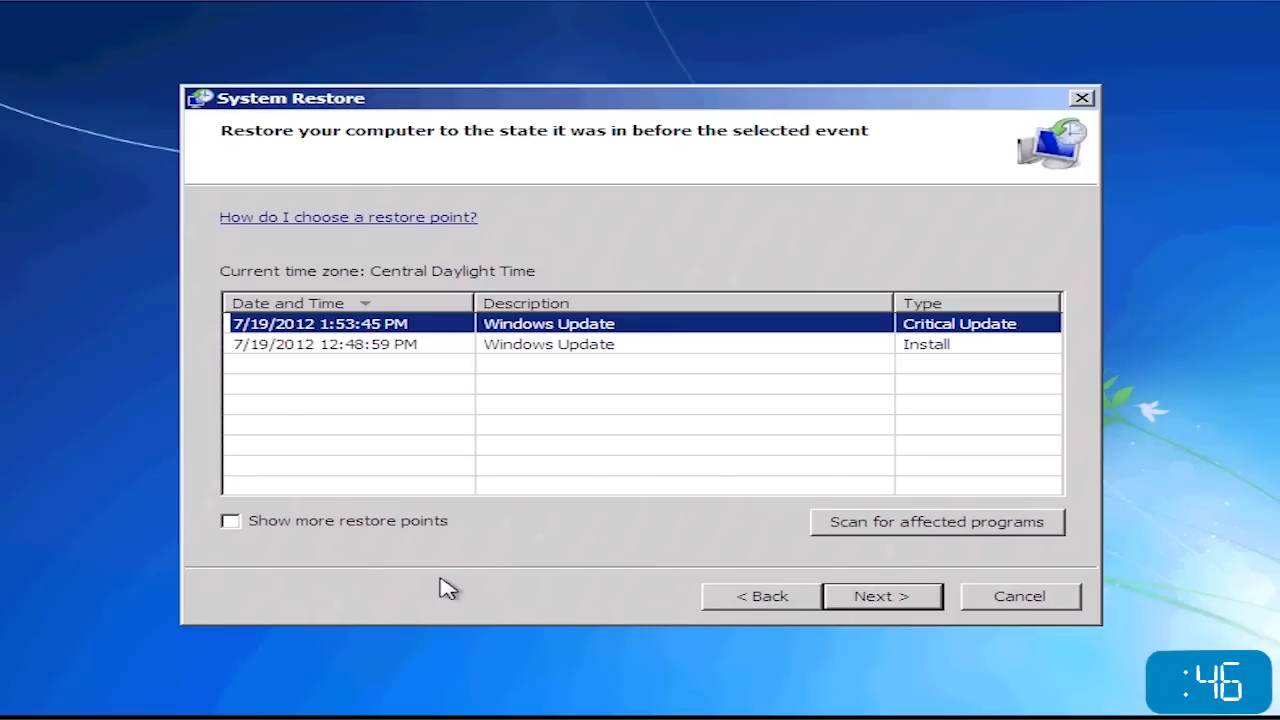
{"action": "mouse_move", "coordinate": [240, 530]}
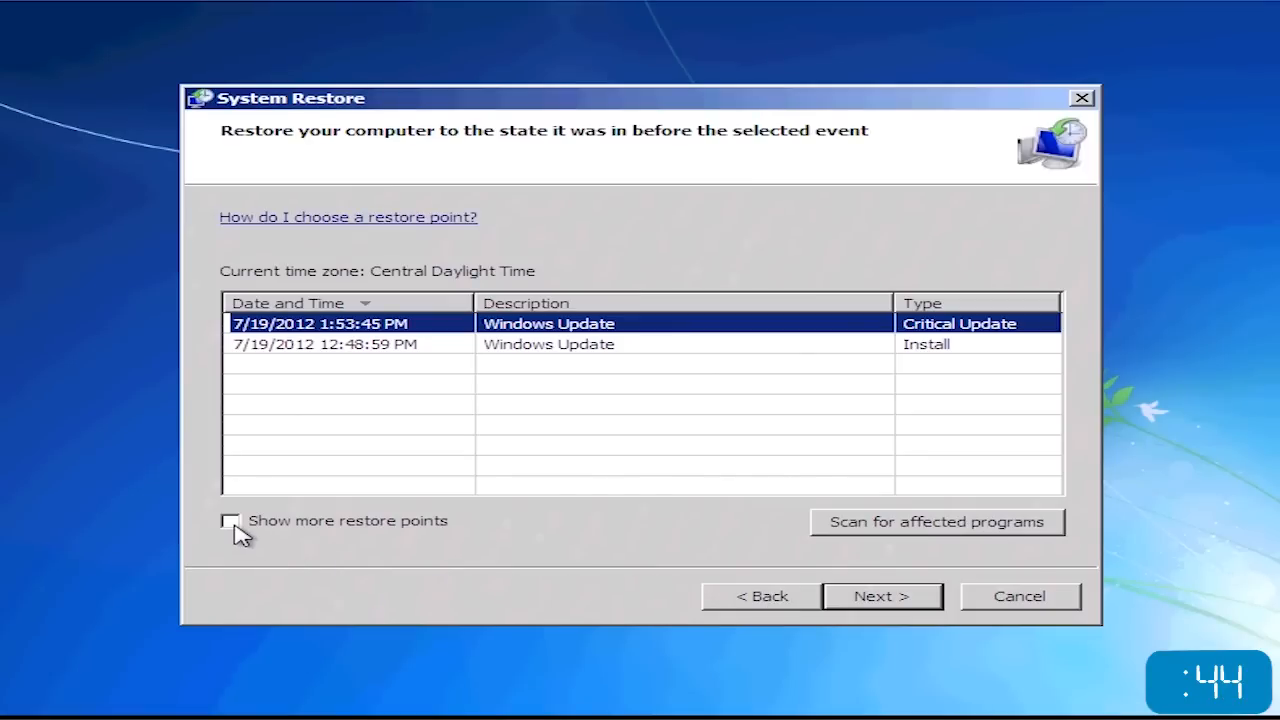
{"action": "left_click", "coordinate": [230, 521]}
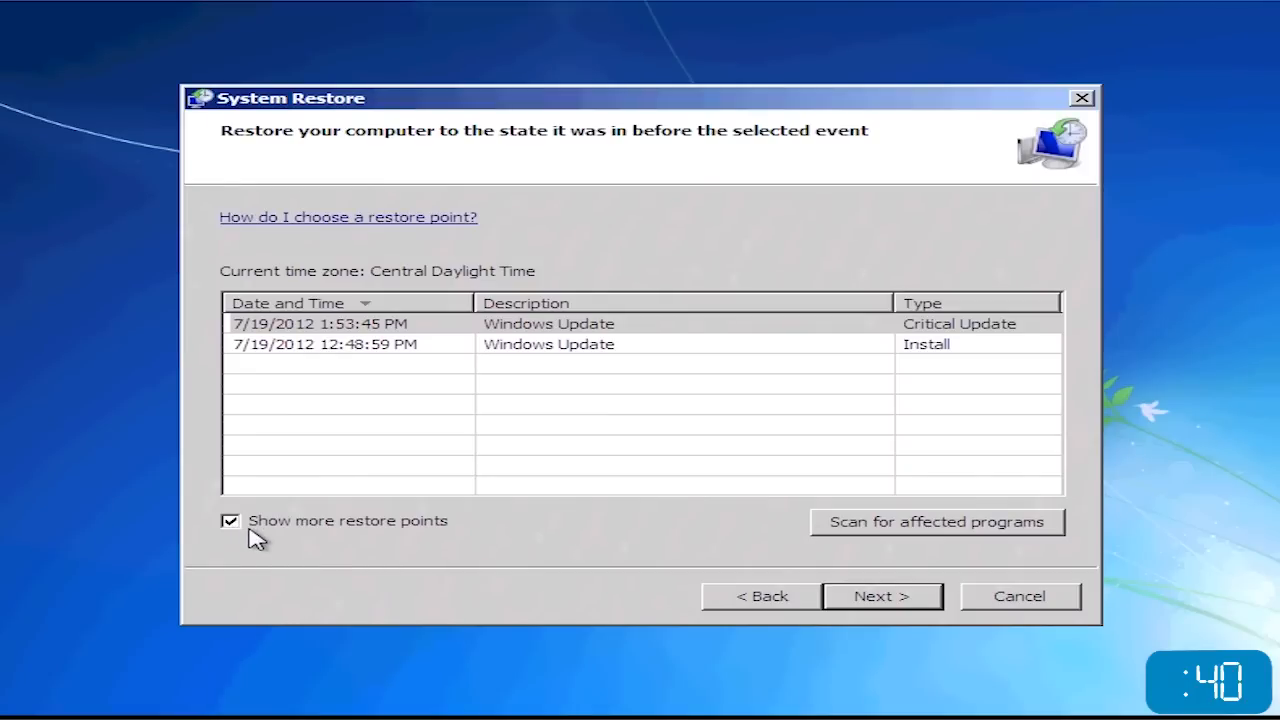
{"action": "mouse_move", "coordinate": [278, 457]}
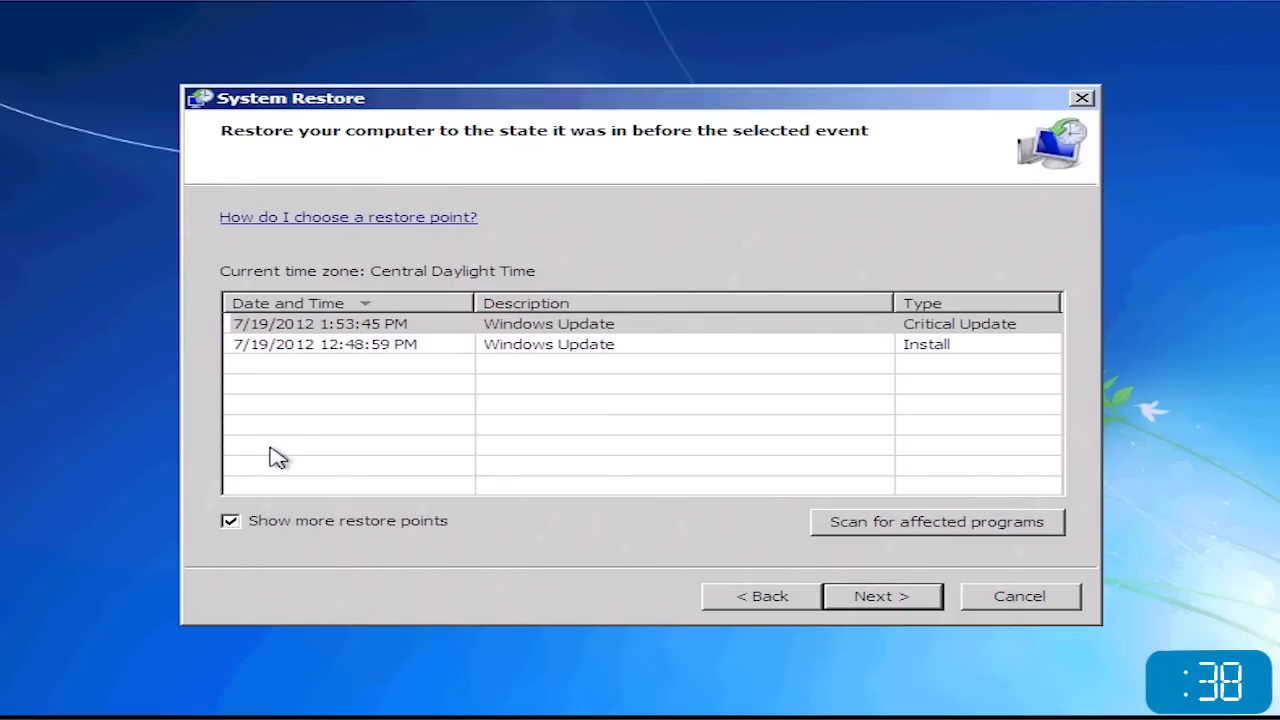
{"action": "left_click", "coordinate": [320, 344]}
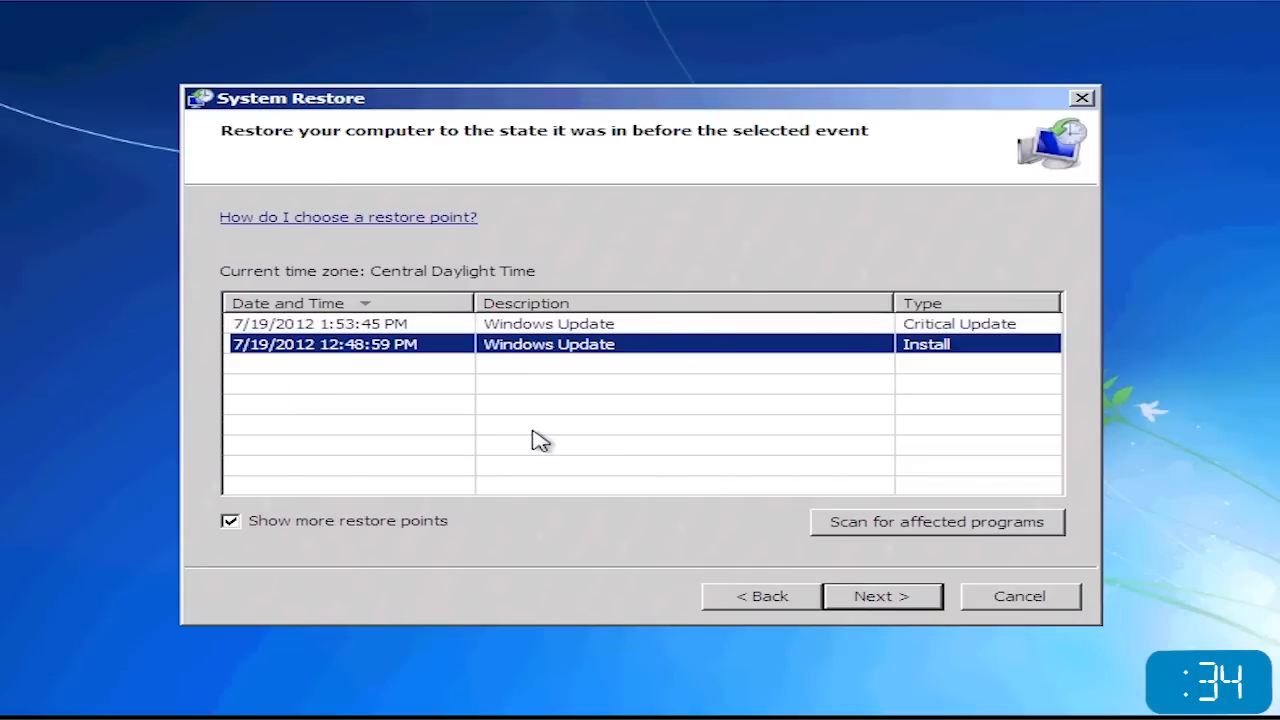
{"action": "mouse_move", "coordinate": [800, 555]}
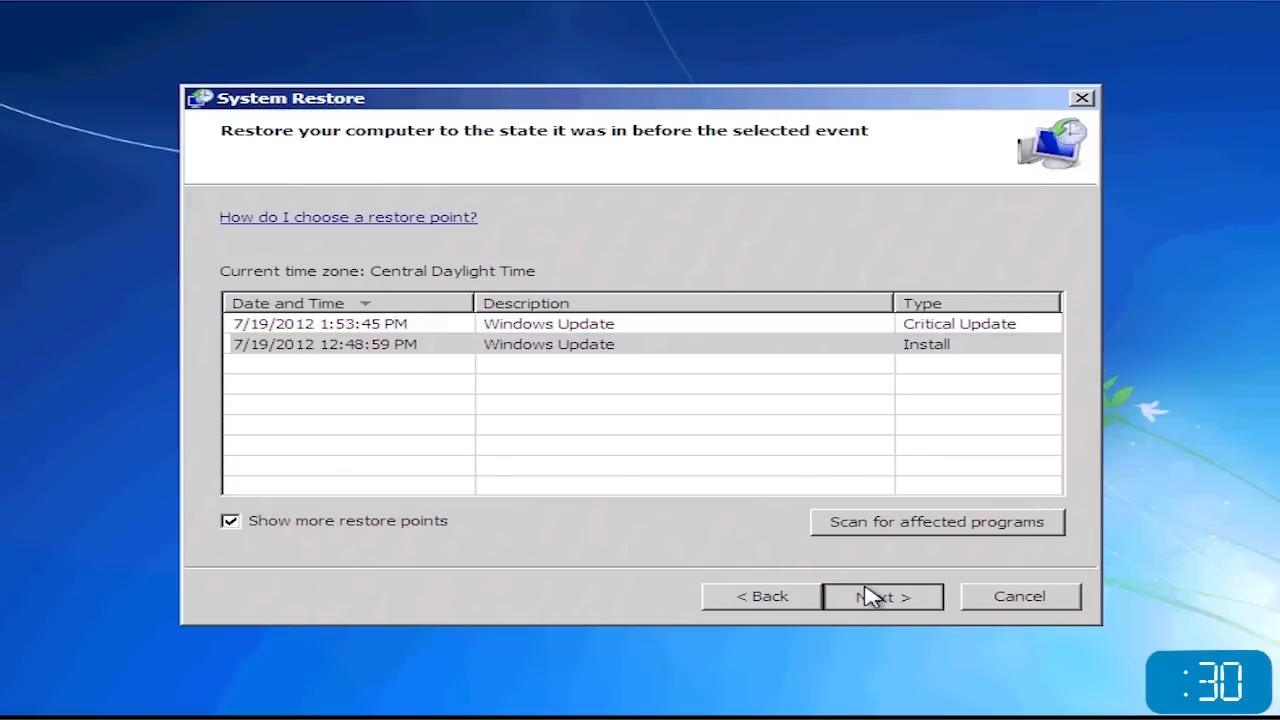
Step: Confirm and run the restore to the 12:48:59 PM point, then restart Windows
{"action": "left_click", "coordinate": [882, 596]}
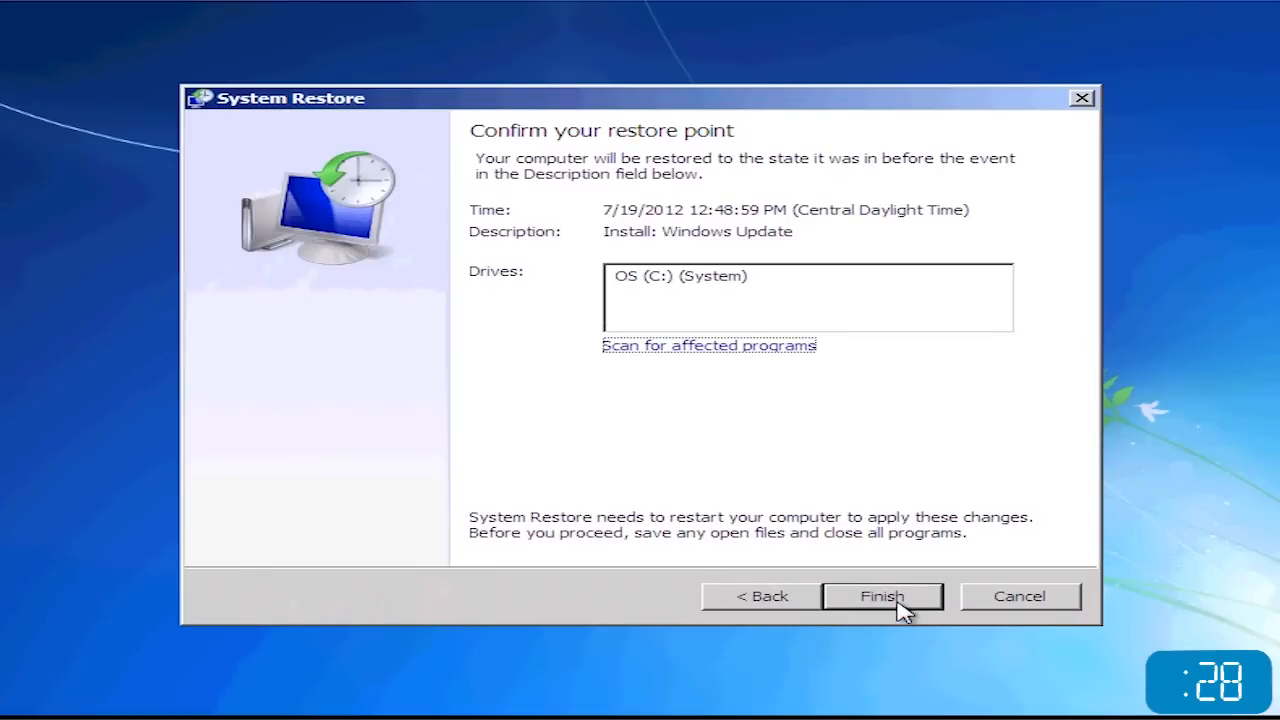
{"action": "left_click", "coordinate": [881, 596]}
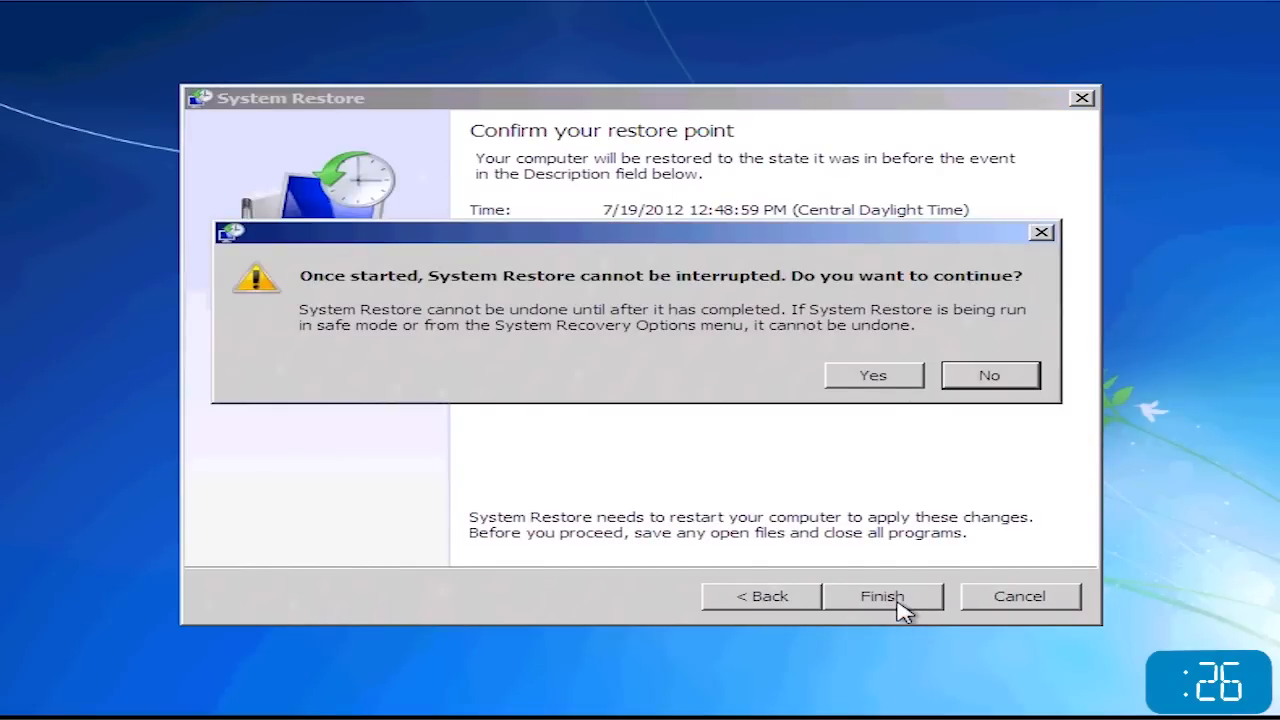
{"action": "mouse_move", "coordinate": [900, 517]}
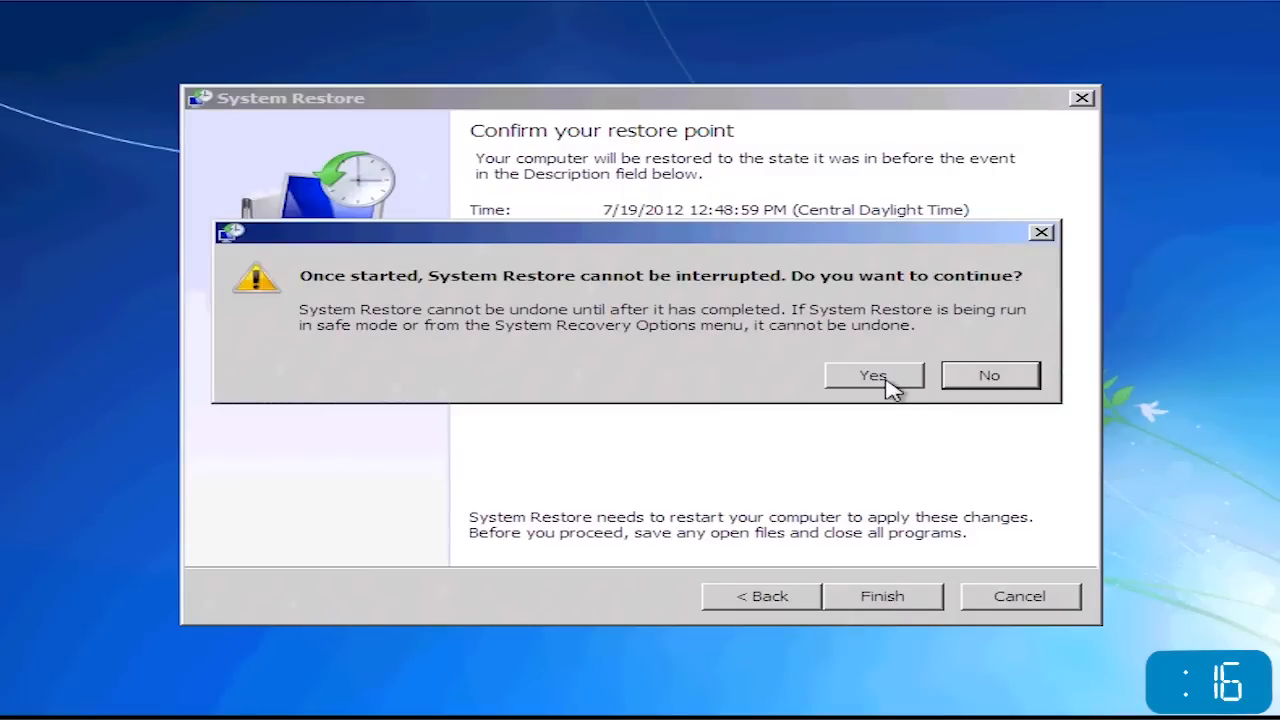
{"action": "left_click", "coordinate": [872, 375]}
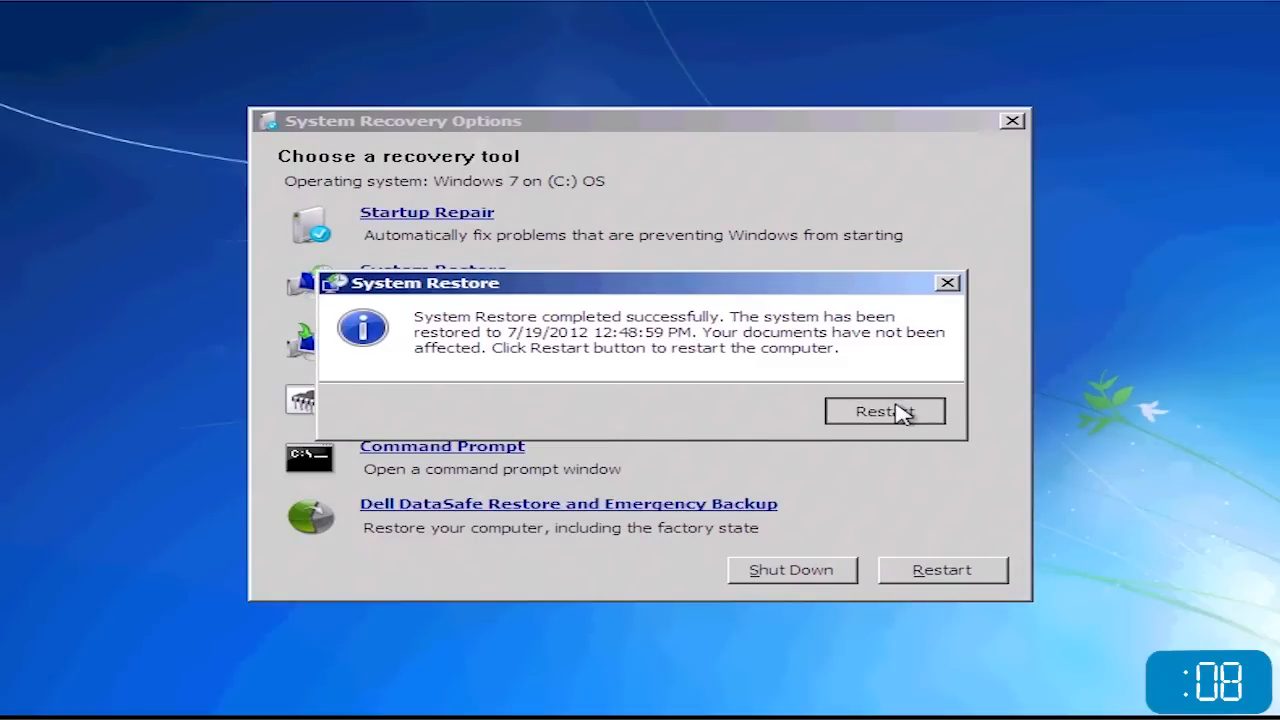
{"action": "left_click", "coordinate": [884, 411]}
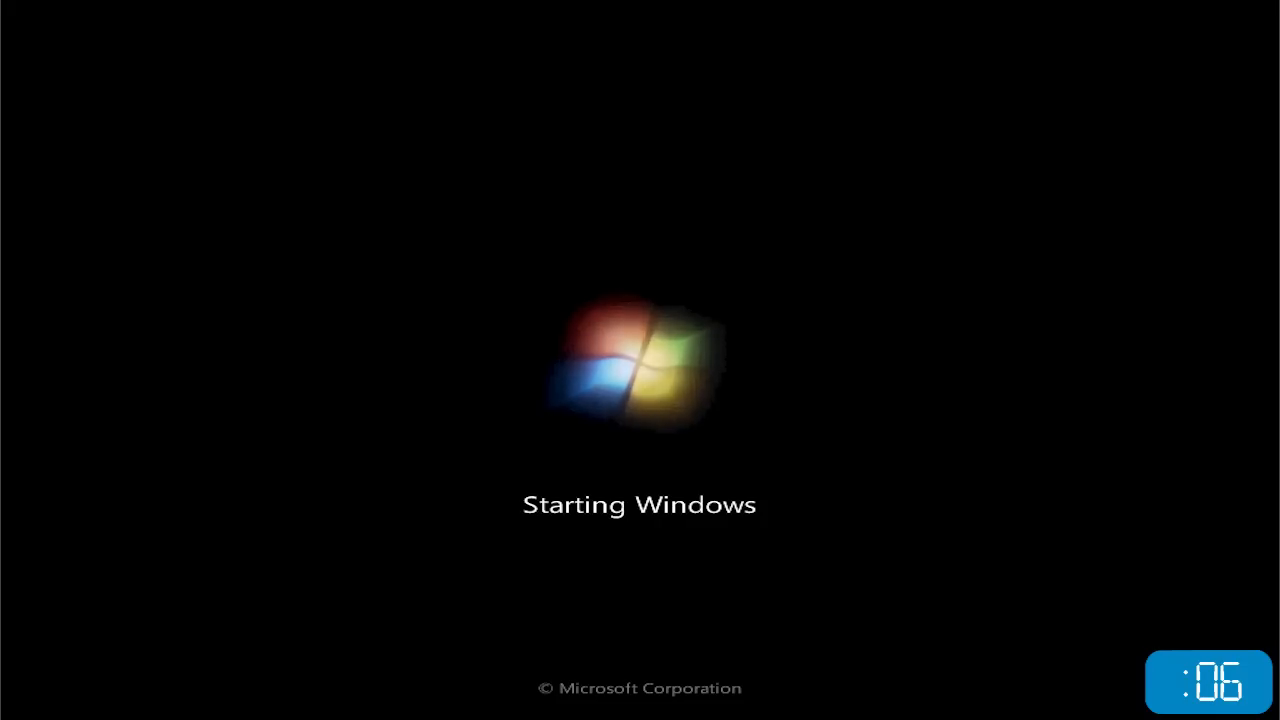